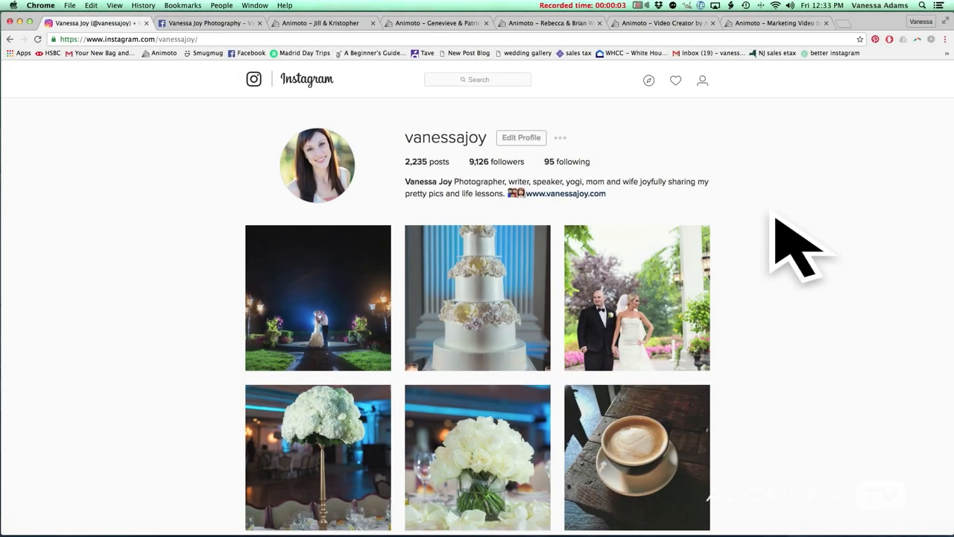
Finish with the Facebook wedding promo video and switch to the photography page
{"action": "scroll", "scroll_direction": "down", "scroll_amount": 3}
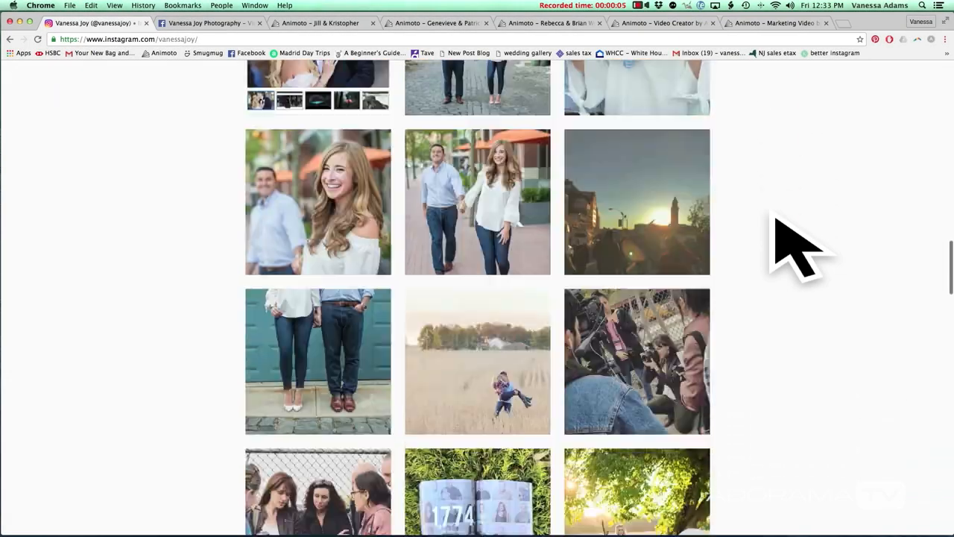
{"action": "scroll", "scroll_direction": "down", "scroll_amount": 3}
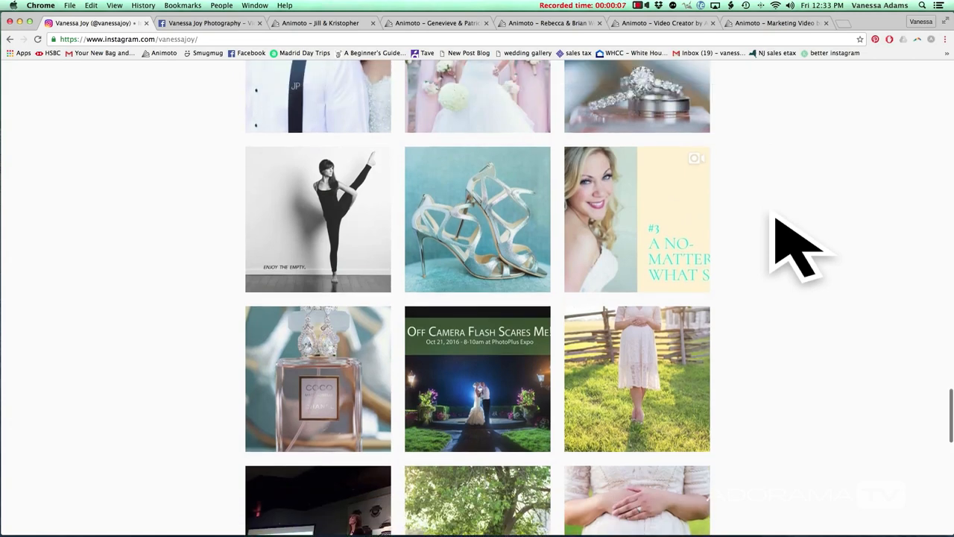
{"action": "left_click", "coordinate": [637, 220]}
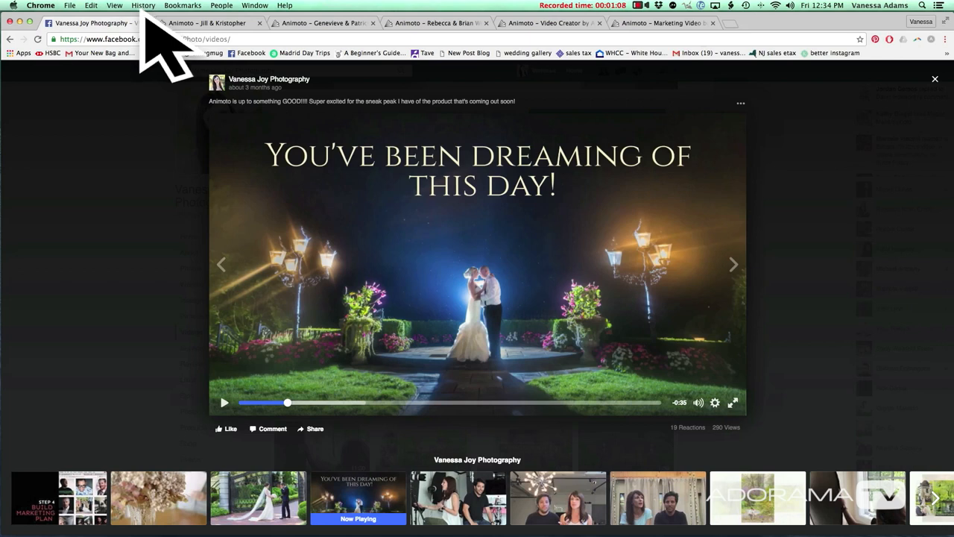
{"action": "mouse_move", "coordinate": [435, 286]}
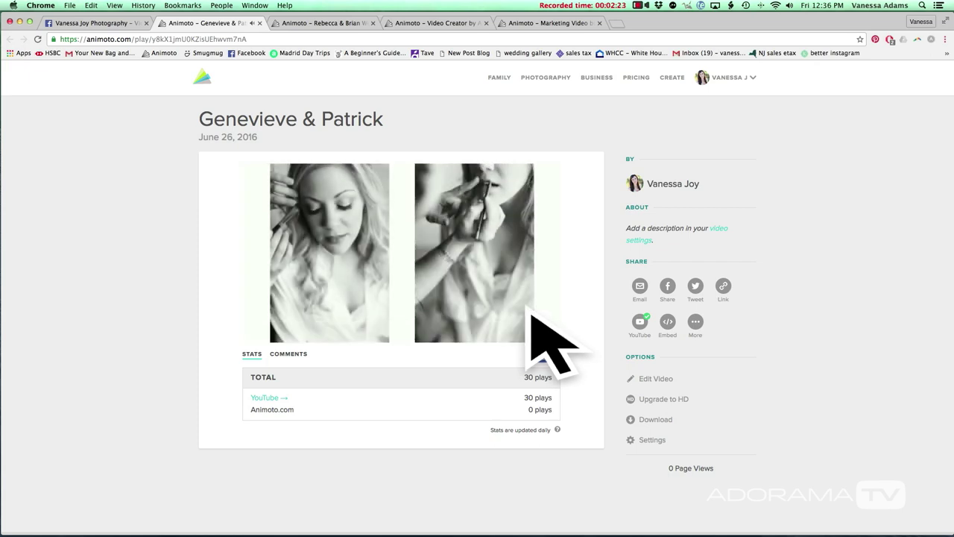
Switch to the Rebecca & Brian album video page and play the video
{"action": "left_click", "coordinate": [403, 252]}
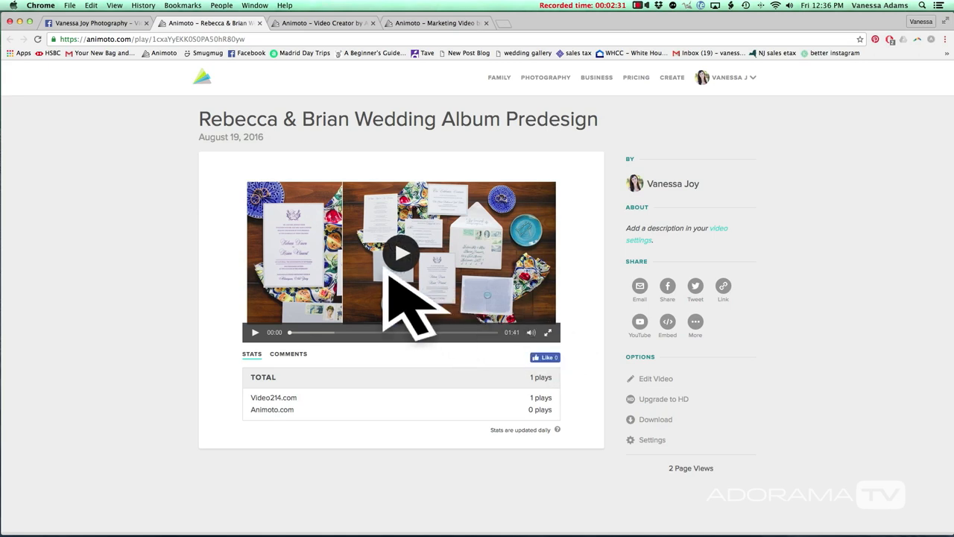
{"action": "left_click", "coordinate": [400, 254]}
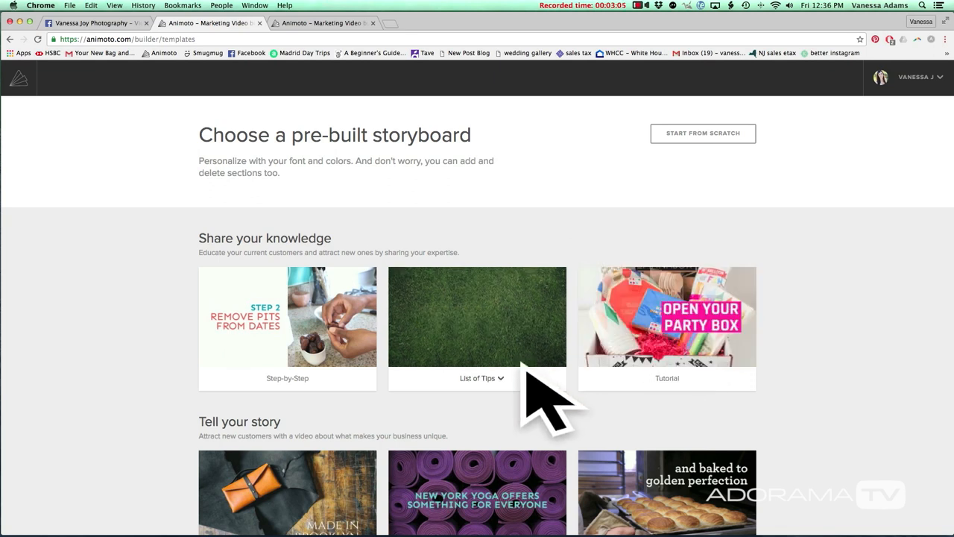
{"action": "mouse_move", "coordinate": [351, 335]}
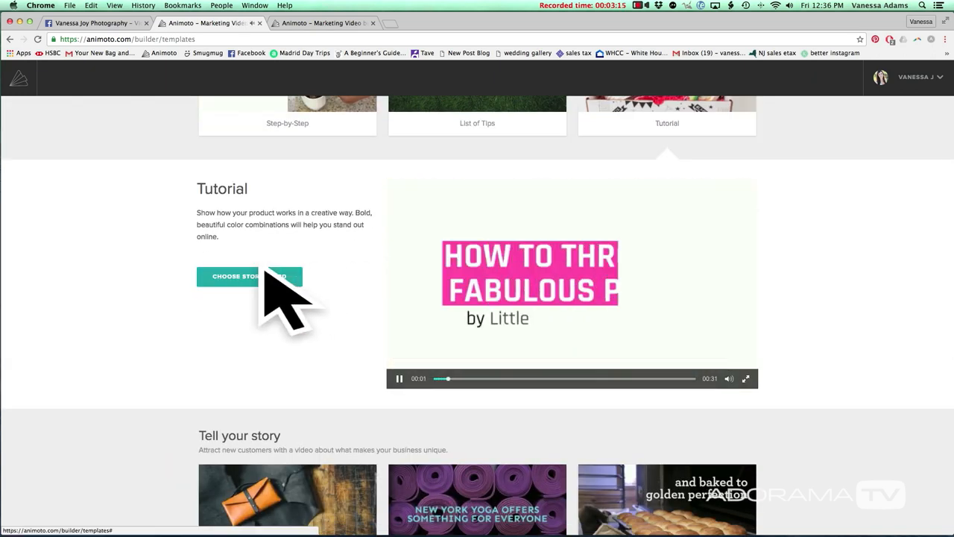
Start a new marketing video project from the Tutorial storyboard template
{"action": "left_click", "coordinate": [249, 276]}
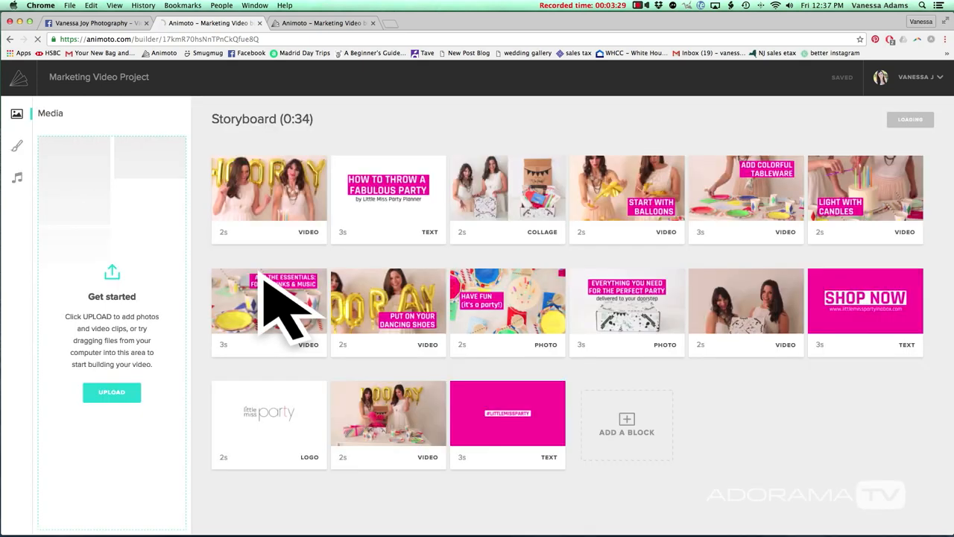
Upload the wedding photos into the project's media library
{"action": "left_click", "coordinate": [269, 301]}
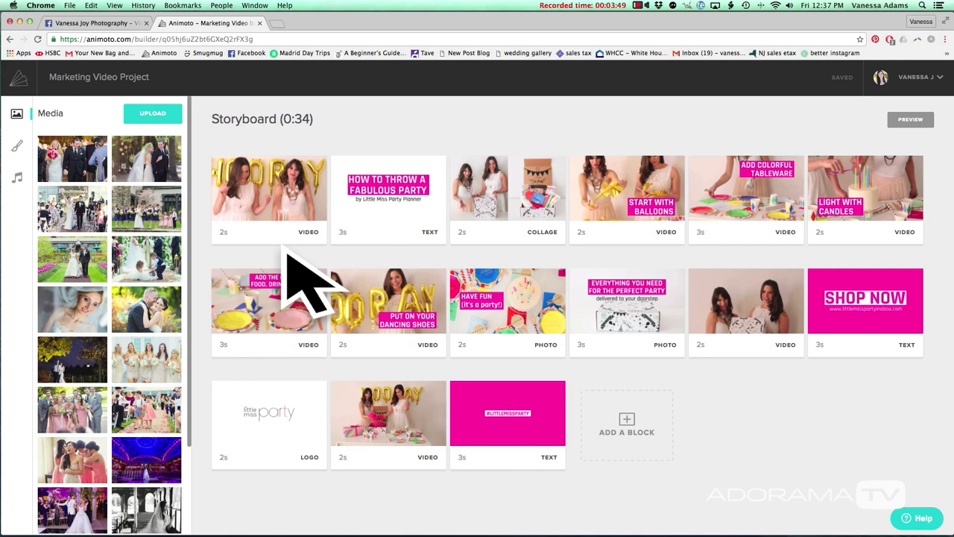
{"action": "mouse_move", "coordinate": [358, 276]}
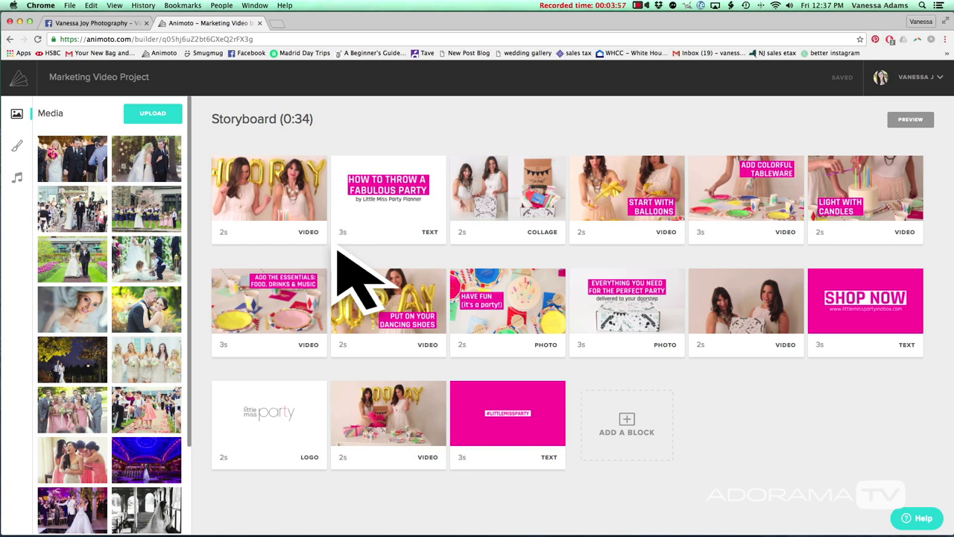
{"action": "mouse_move", "coordinate": [201, 194]}
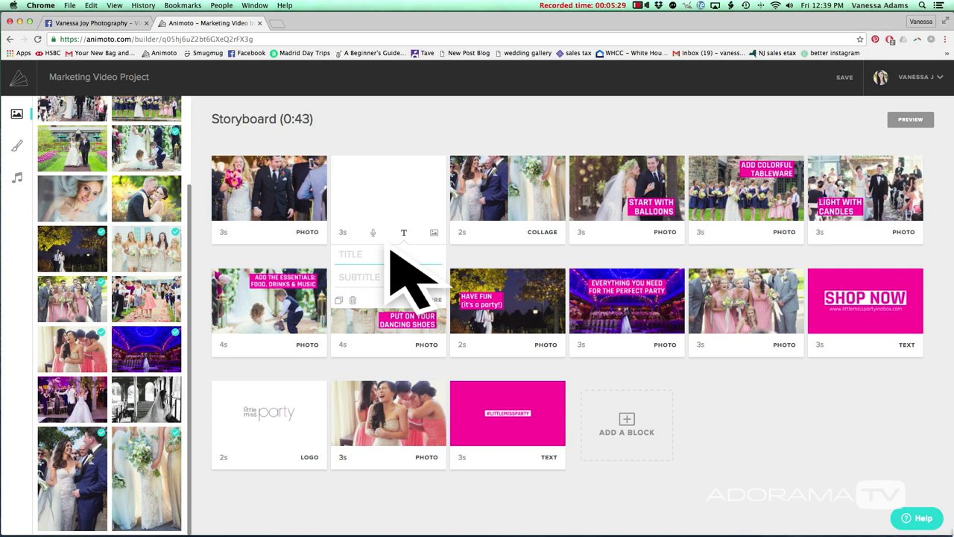
Retitle the opening block 'How to Have a Fun Wedding!' and reword the next title block
{"action": "type", "text": "How to Have a"}
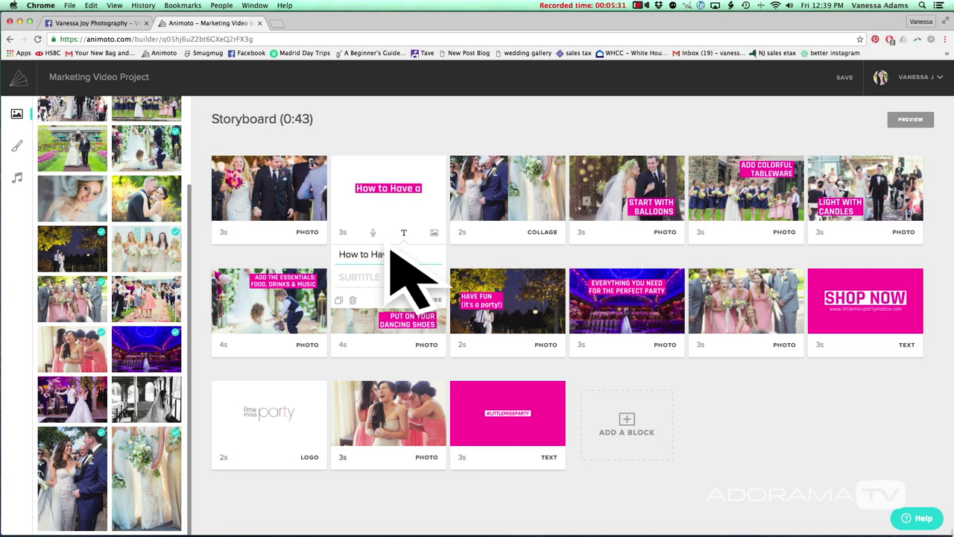
{"action": "type", "text": "Fun"}
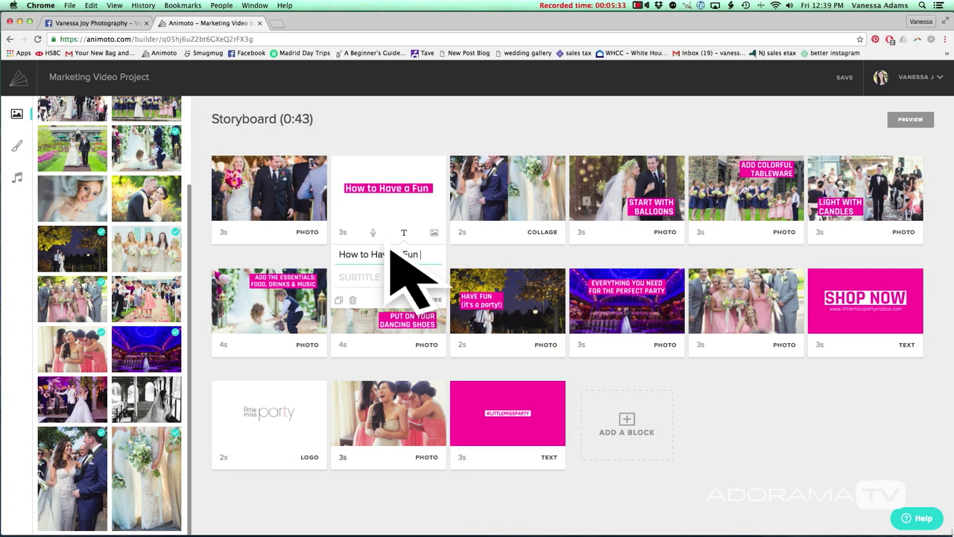
{"action": "type", "text": "Wedding!"}
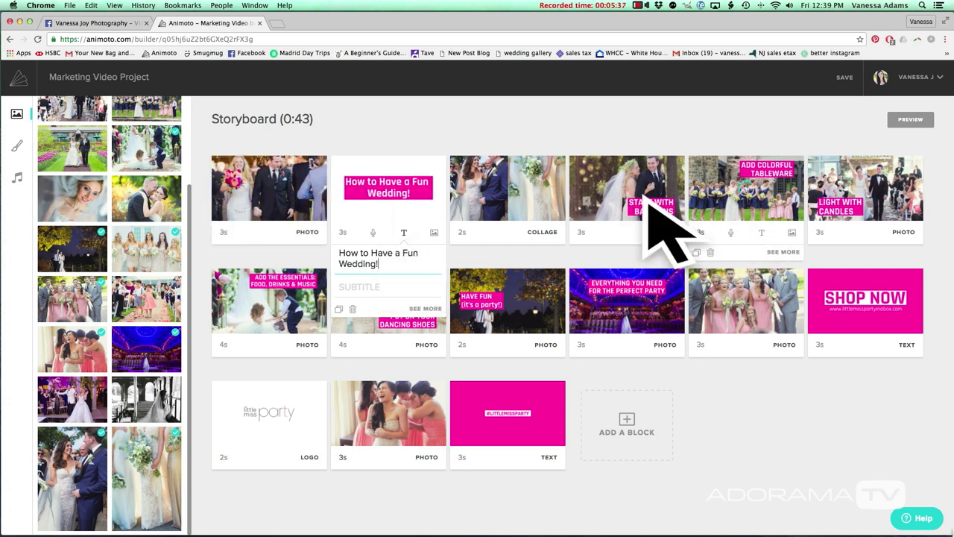
{"action": "left_click", "coordinate": [626, 186]}
{"action": "type", "text": "ADD COLORFUL FRIENDS"}
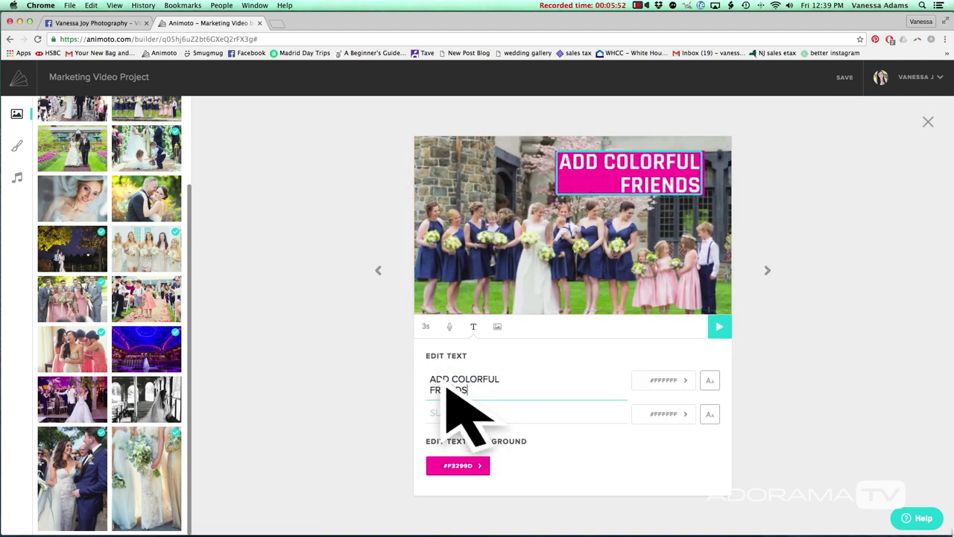
{"action": "left_click", "coordinate": [927, 122]}
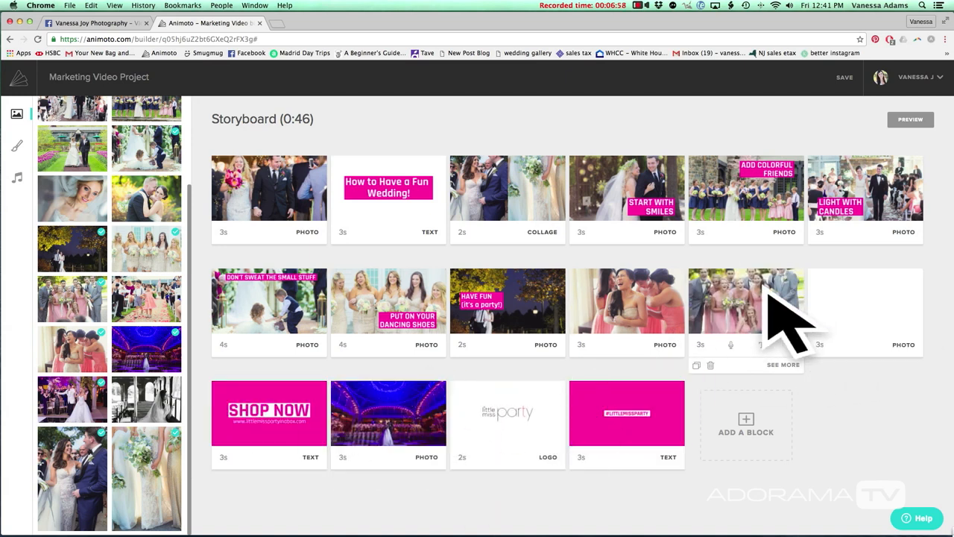
Rewrite the SHOP NOW end card as 'BOOK NOW' and edit its website line
{"action": "left_click", "coordinate": [268, 412]}
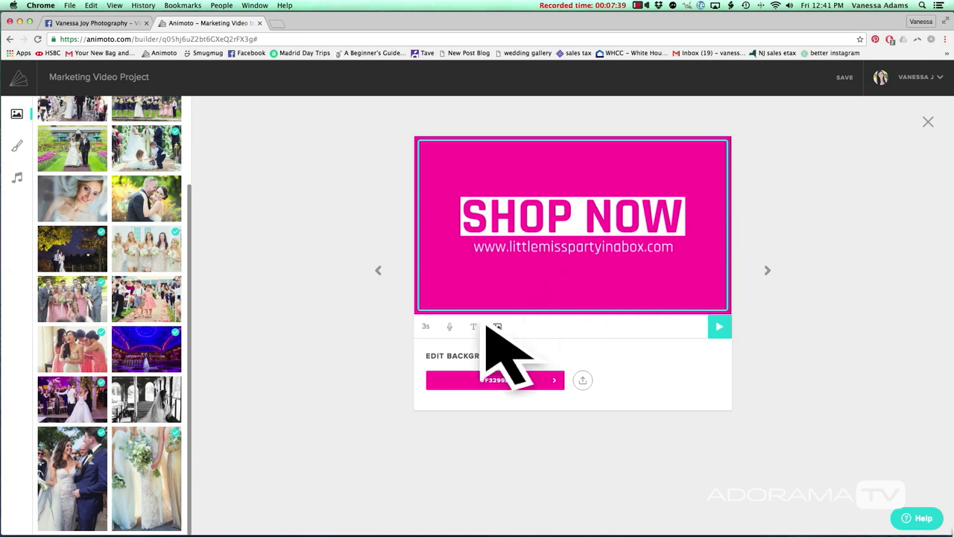
{"action": "left_click", "coordinate": [474, 327]}
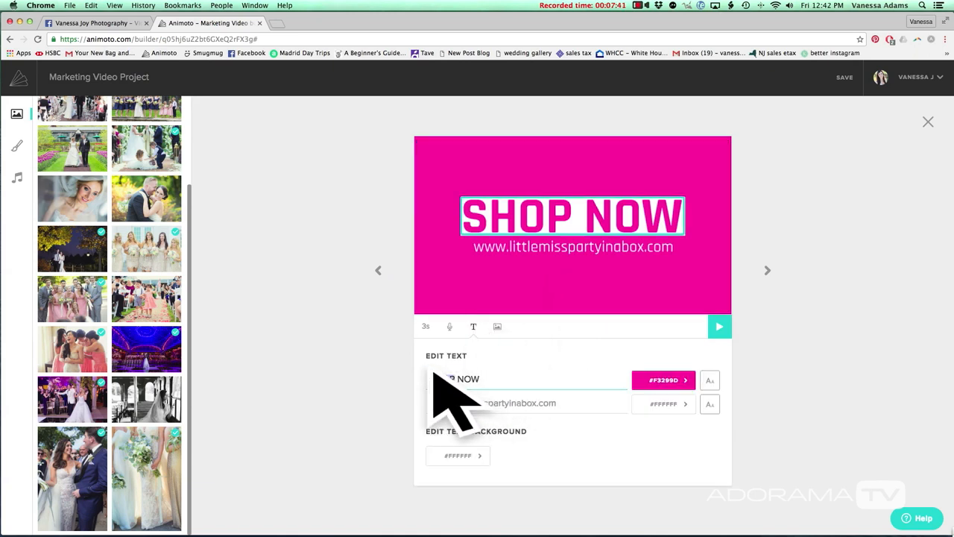
{"action": "type", "text": "BOOK NOW"}
{"action": "left_click", "coordinate": [528, 402]}
{"action": "type", "text": "www.VANESSAJO"}
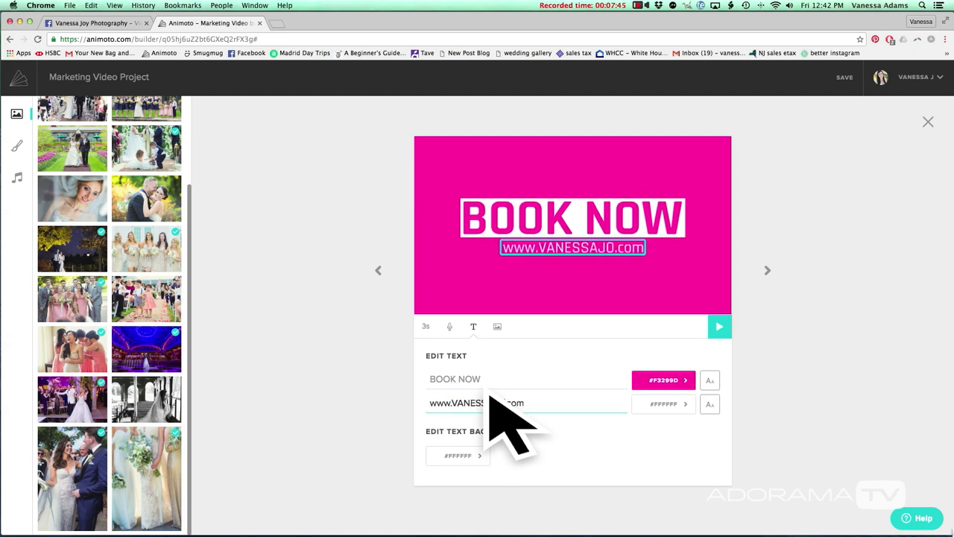
{"action": "left_click", "coordinate": [928, 122]}
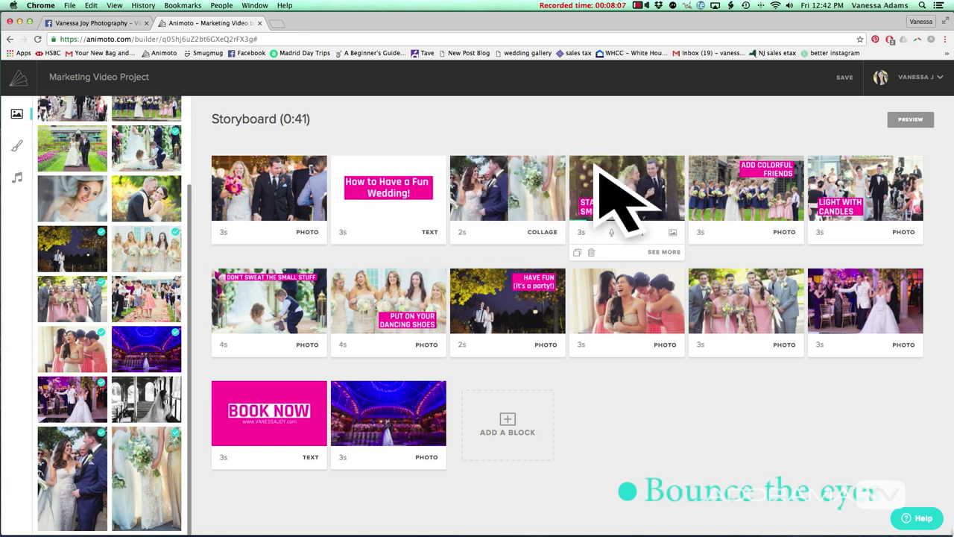
{"action": "mouse_move", "coordinate": [649, 216]}
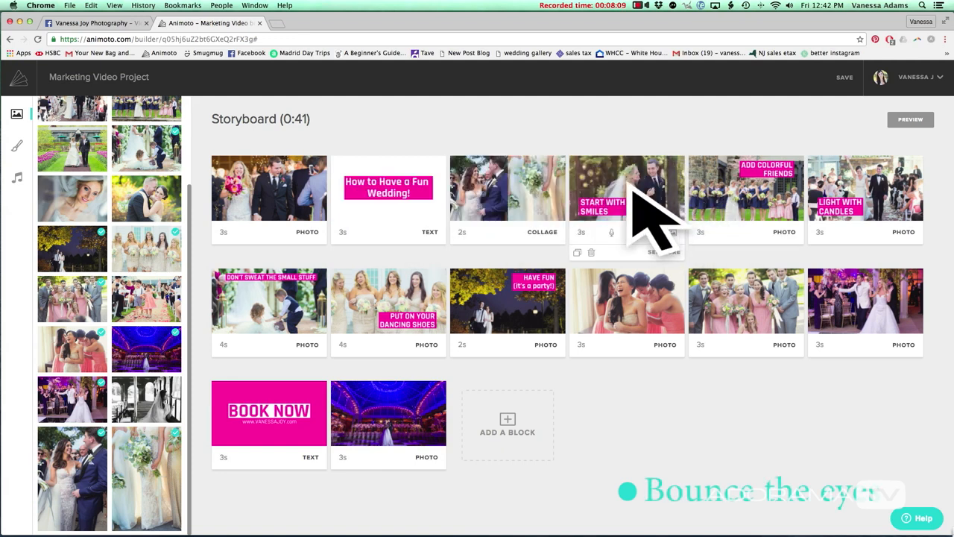
{"action": "mouse_move", "coordinate": [733, 223]}
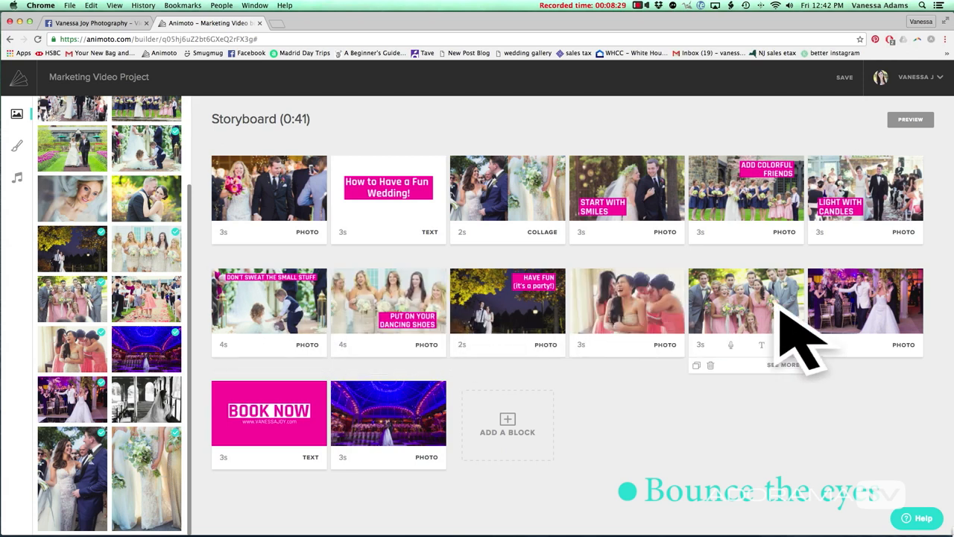
{"action": "mouse_move", "coordinate": [343, 425]}
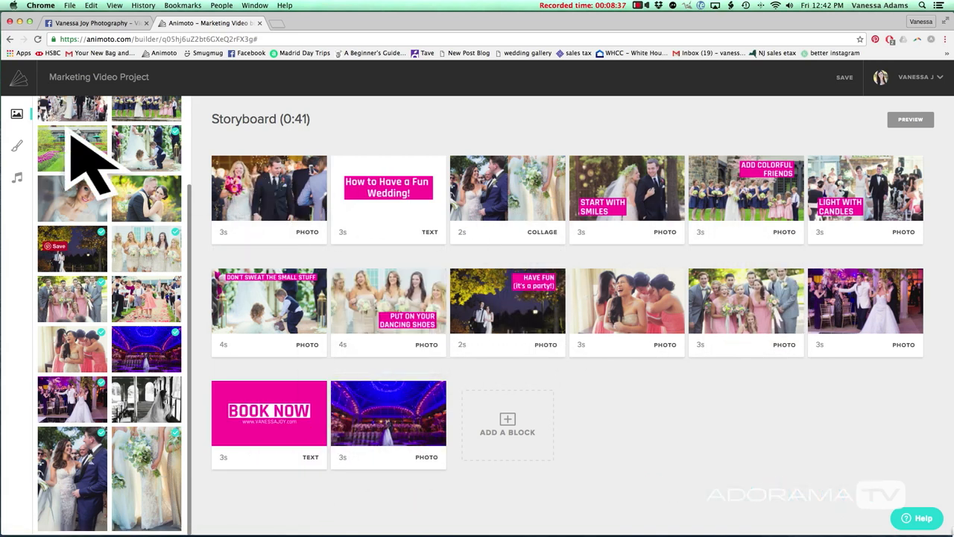
Set title text boxes to turquoise and give the BOOK NOW end card a turquoise background
{"action": "left_click", "coordinate": [16, 146]}
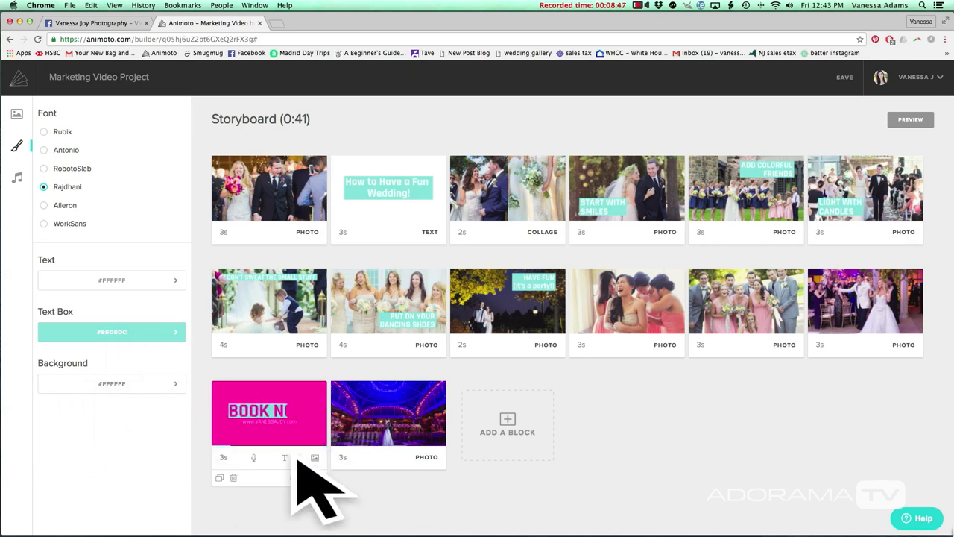
{"action": "left_click", "coordinate": [268, 411]}
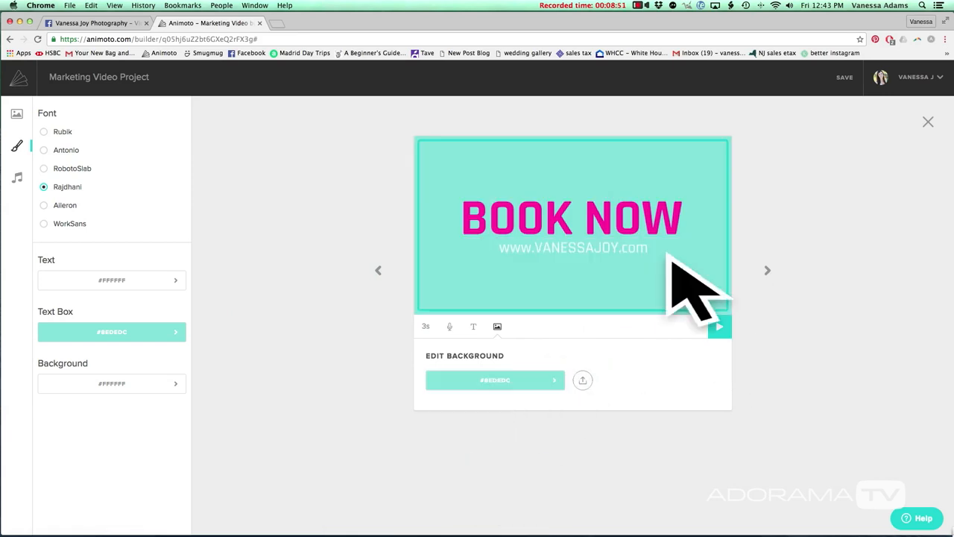
{"action": "left_click", "coordinate": [475, 325]}
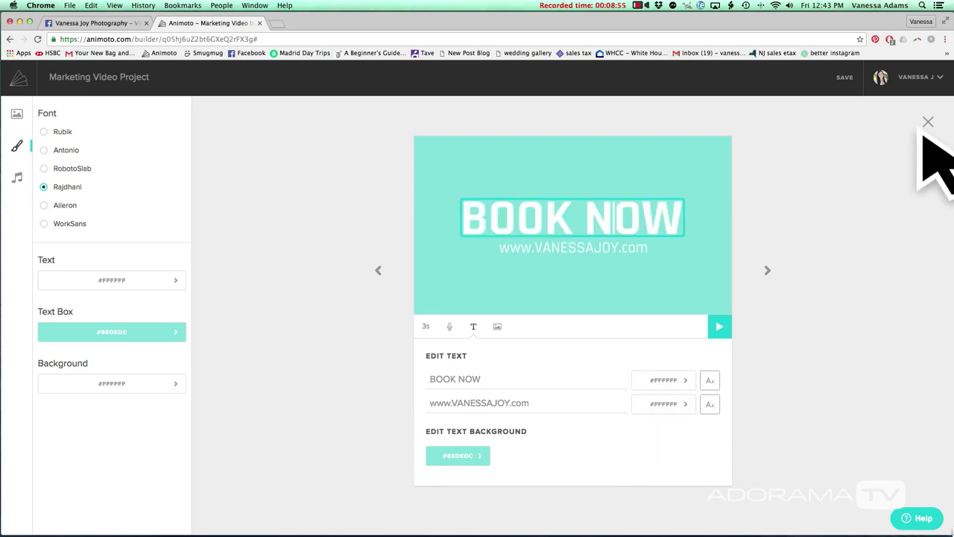
{"action": "left_click", "coordinate": [927, 121]}
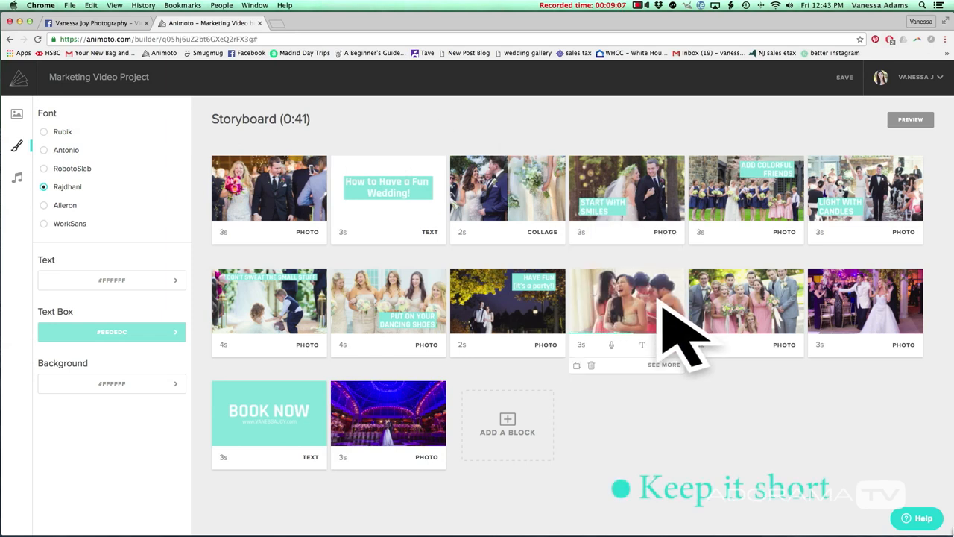
{"action": "mouse_move", "coordinate": [668, 336]}
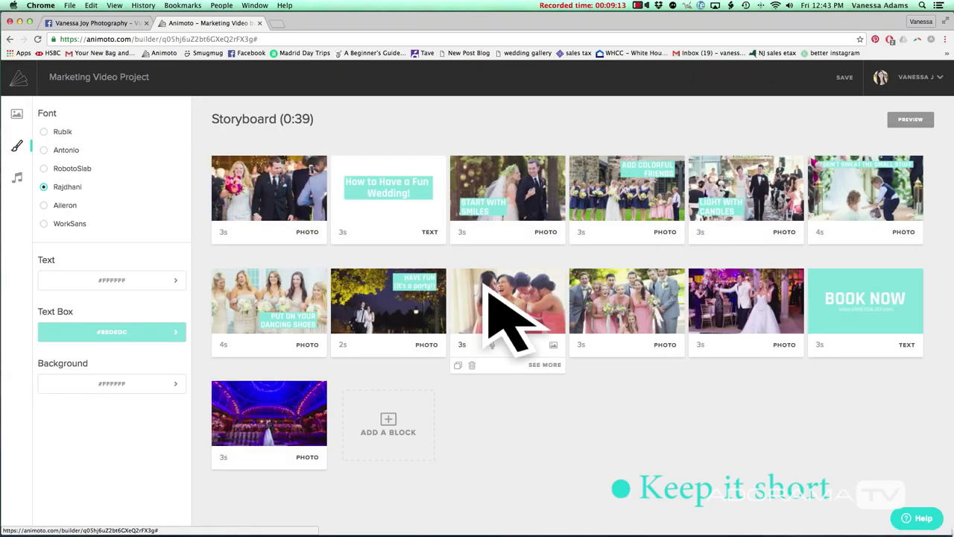
{"action": "mouse_move", "coordinate": [30, 126]}
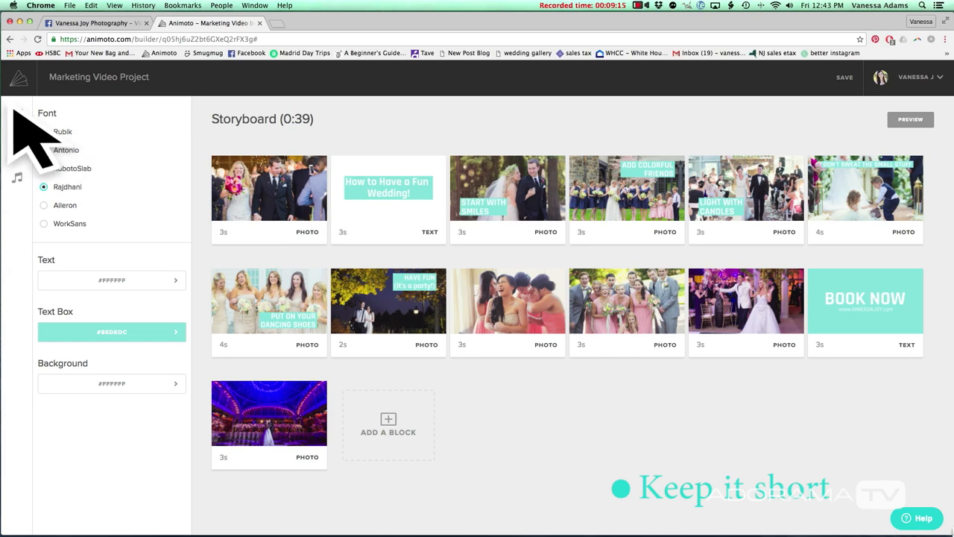
Return to the media library after trimming the storyboard to 0:36
{"action": "left_click", "coordinate": [17, 113]}
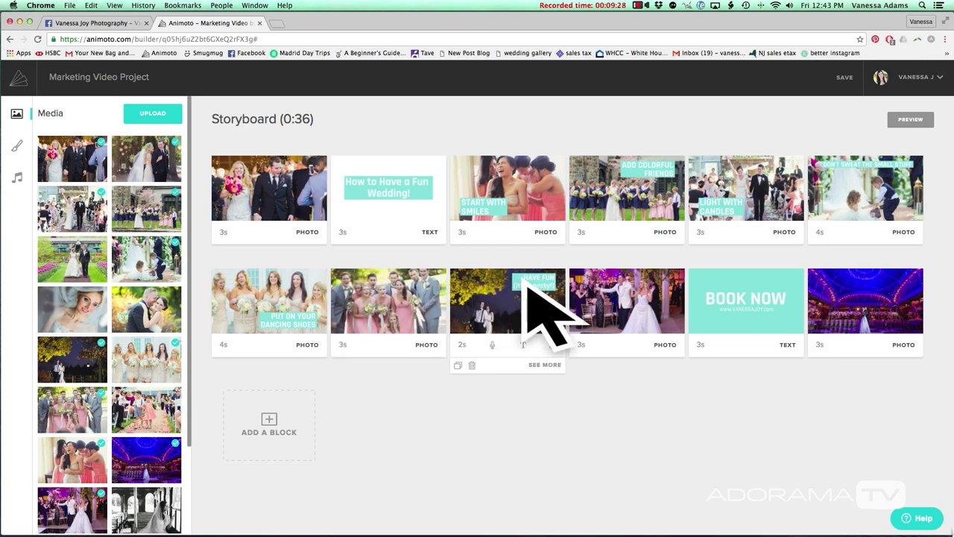
{"action": "mouse_move", "coordinate": [842, 134]}
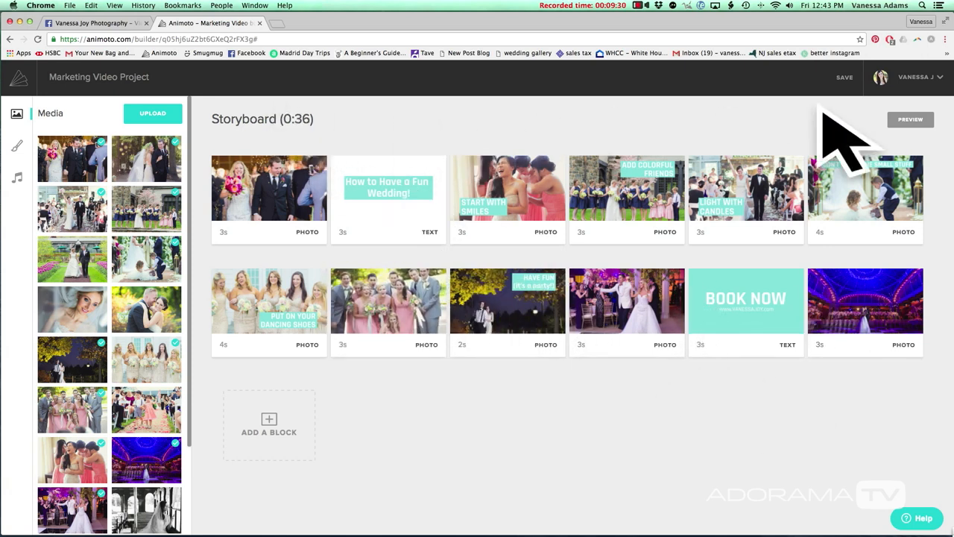
Save and produce 'How to Have Fun at Your Wedding!' and download the MP4
{"action": "left_click", "coordinate": [844, 77]}
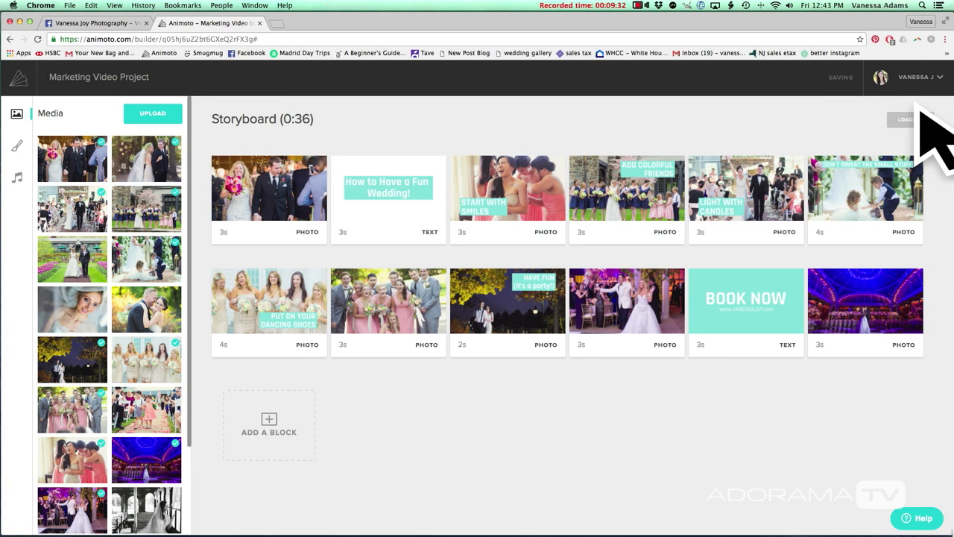
{"action": "left_click", "coordinate": [904, 119]}
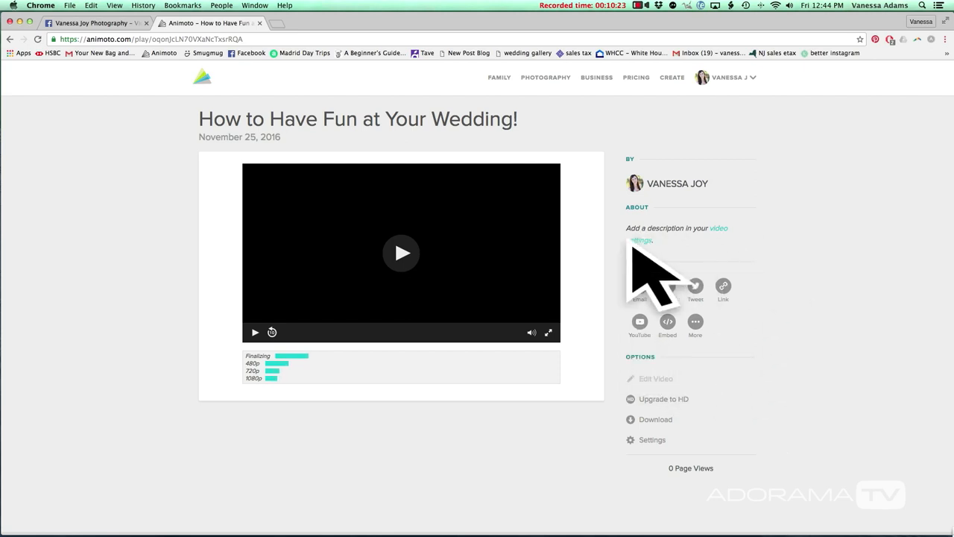
{"action": "mouse_move", "coordinate": [742, 376]}
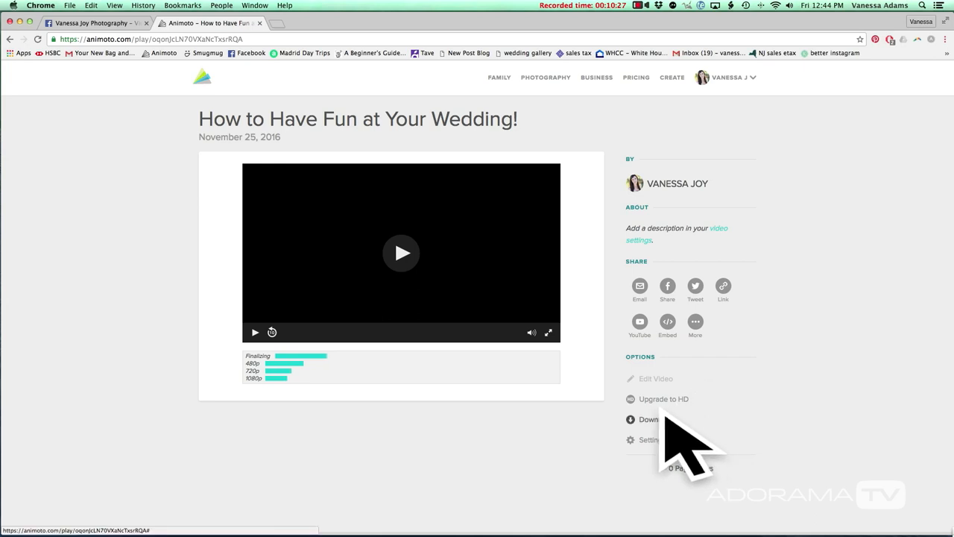
{"action": "left_click", "coordinate": [656, 419]}
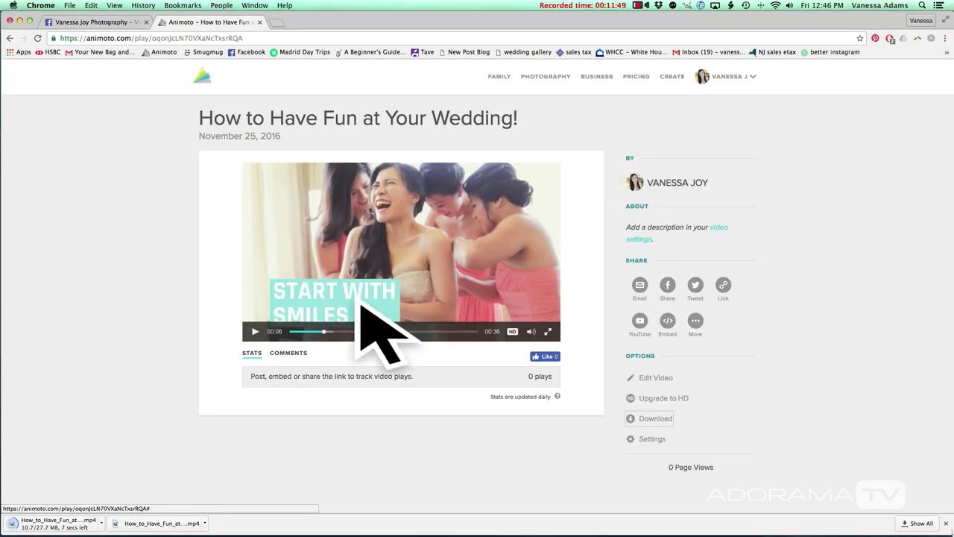
{"action": "mouse_move", "coordinate": [112, 477]}
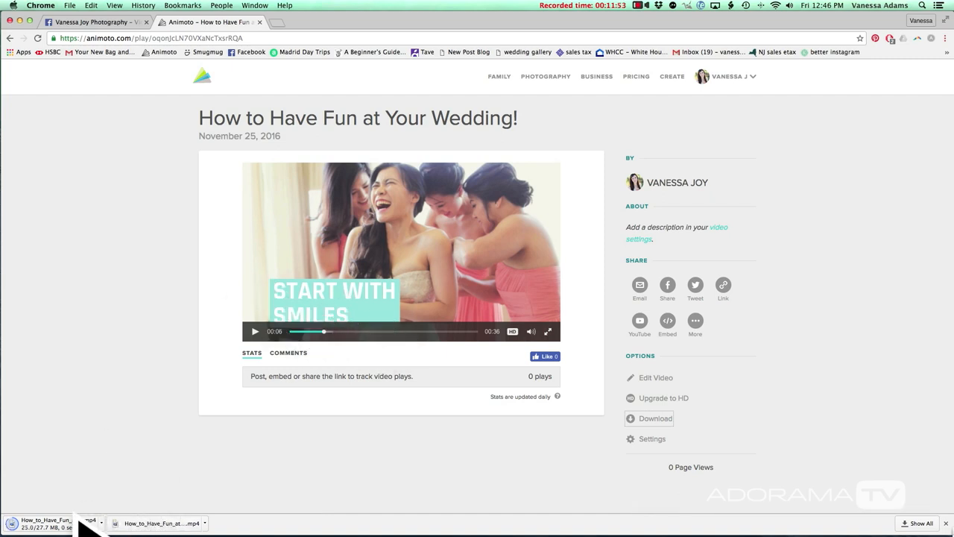
{"action": "mouse_move", "coordinate": [340, 340]}
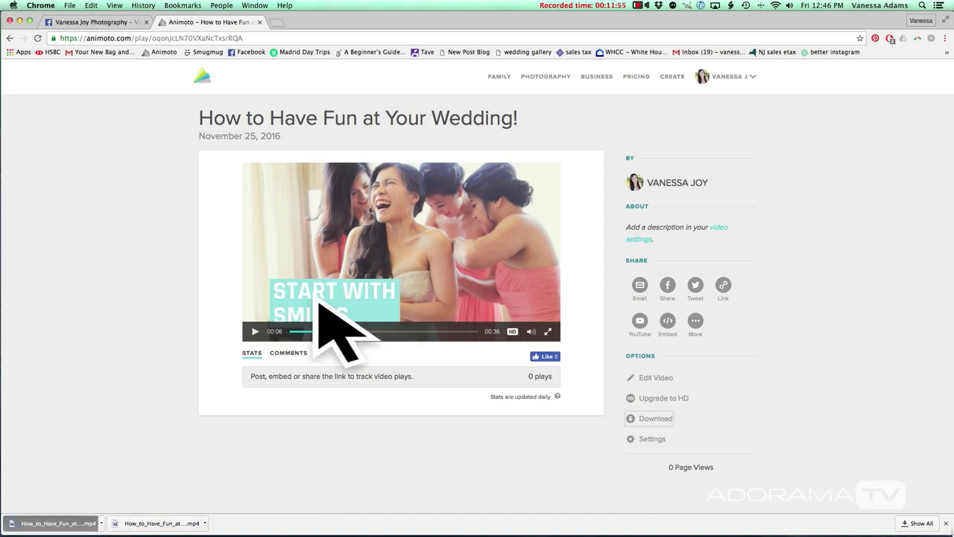
{"action": "mouse_move", "coordinate": [358, 328]}
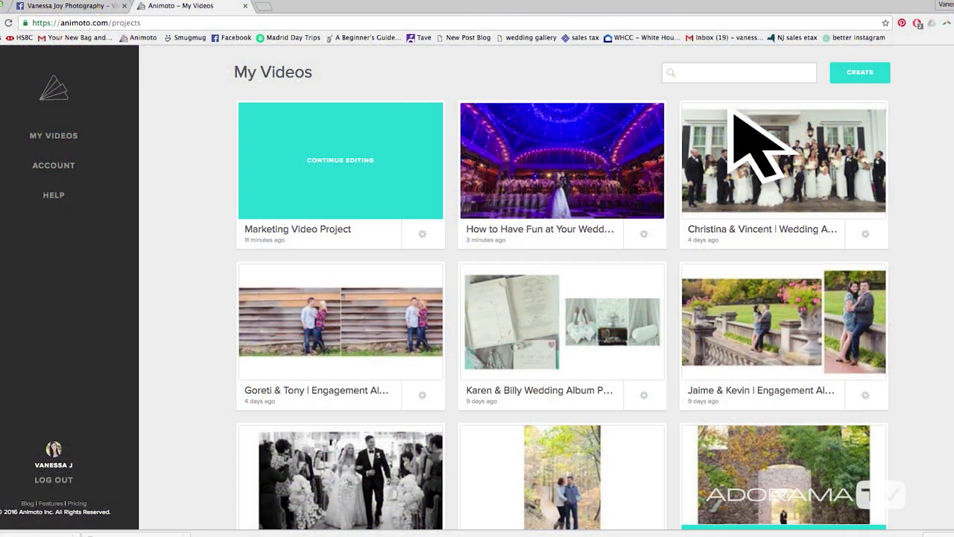
{"action": "scroll", "scroll_direction": "down", "scroll_amount": 3}
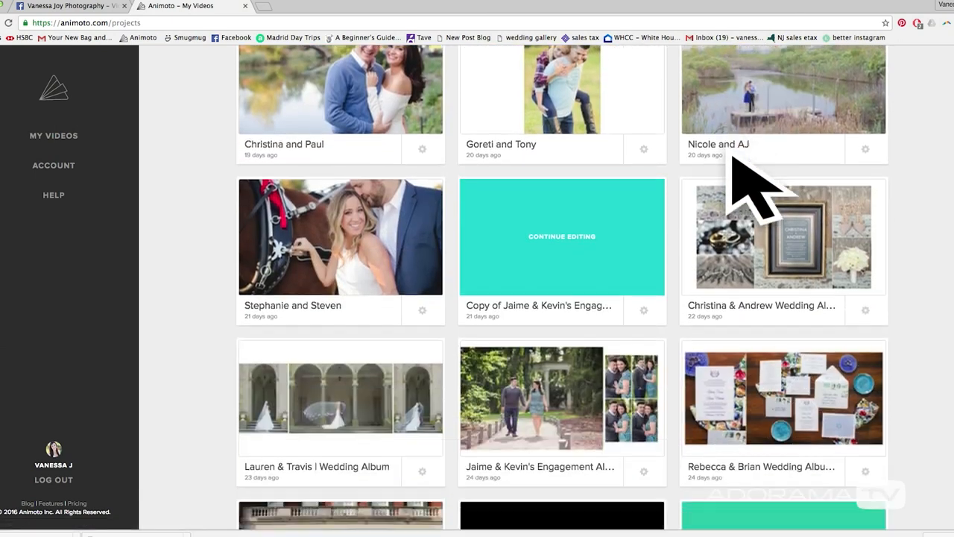
{"action": "scroll", "scroll_direction": "up", "scroll_amount": 3}
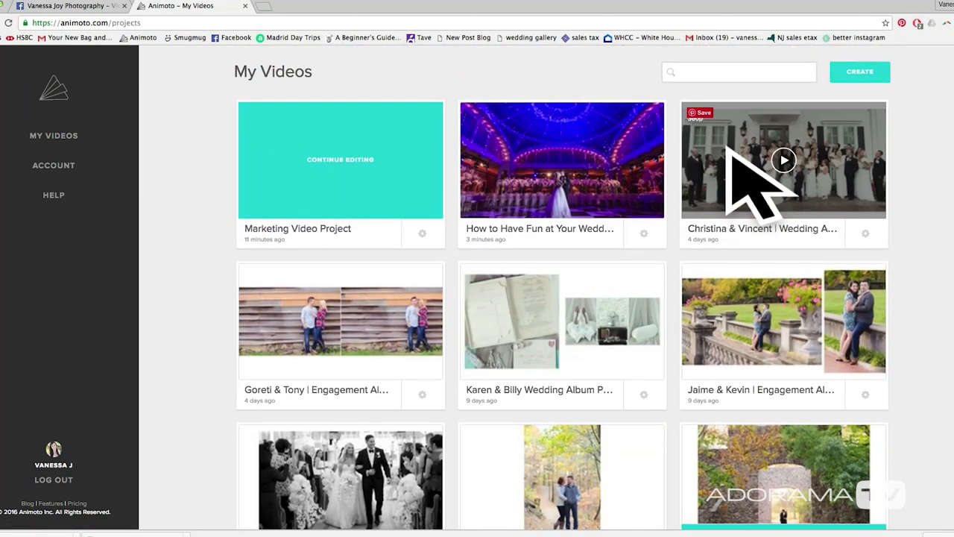
{"action": "scroll", "scroll_direction": "down", "scroll_amount": 3}
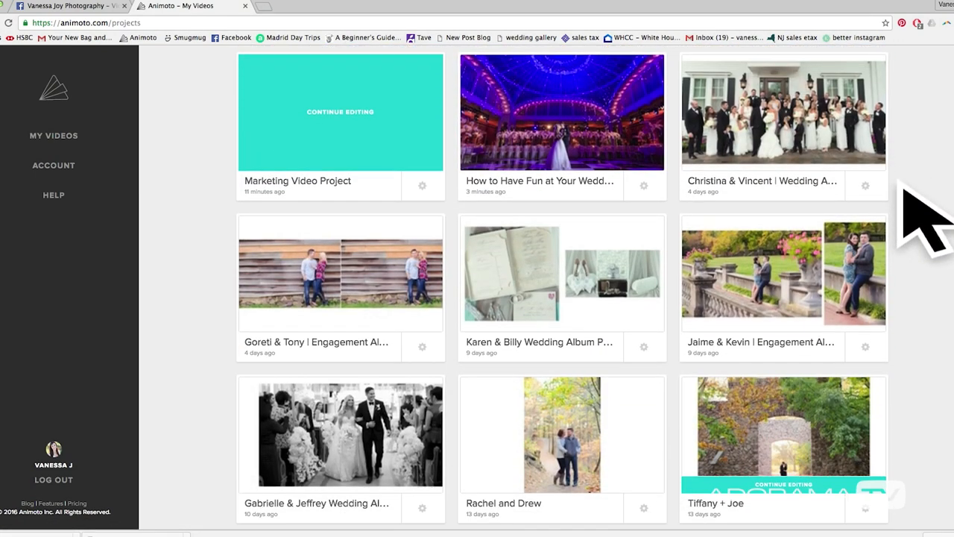